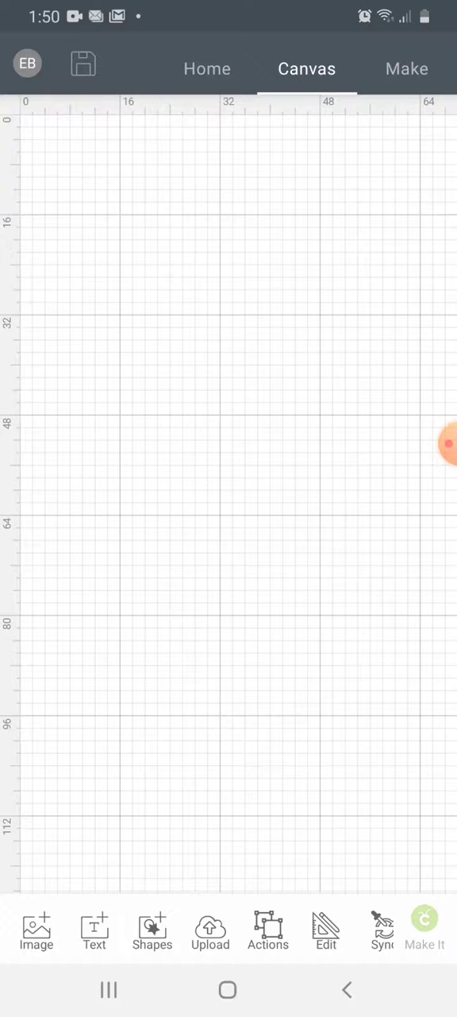
# Upload the Coffee, Scrubs & Rubber Gloves logo from the phone gallery.
pyautogui.click(210, 929)
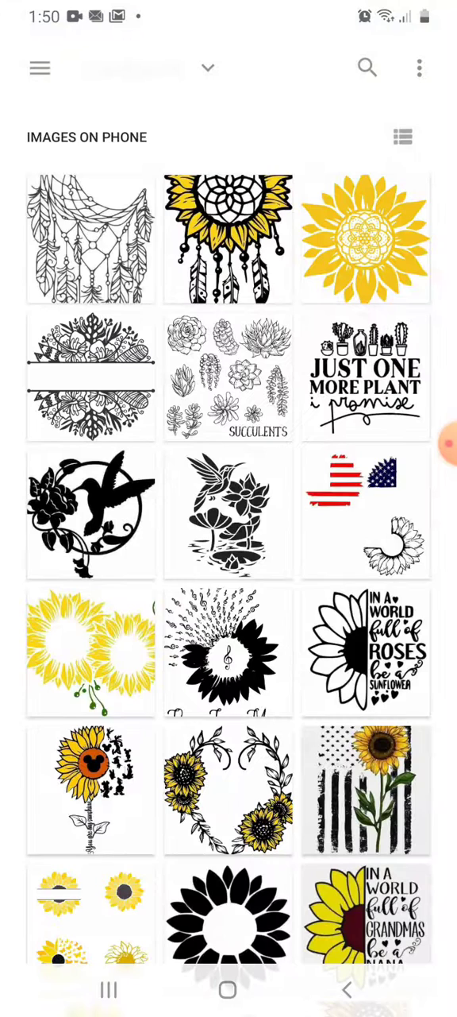
pyautogui.scroll(-3)
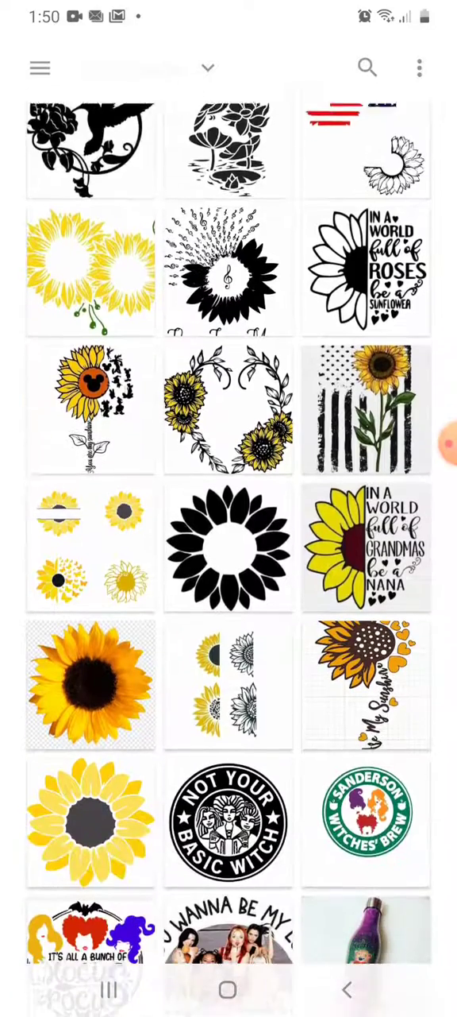
pyautogui.scroll(-3)
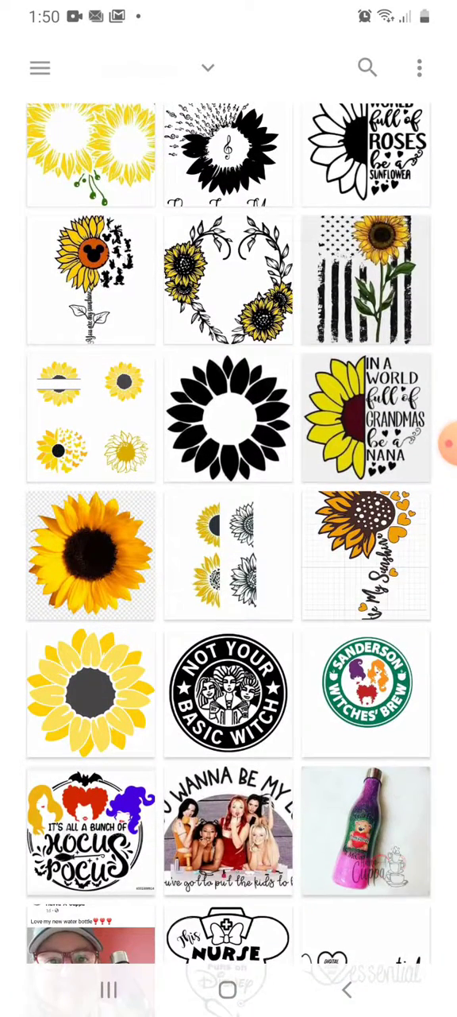
pyautogui.scroll(-3)
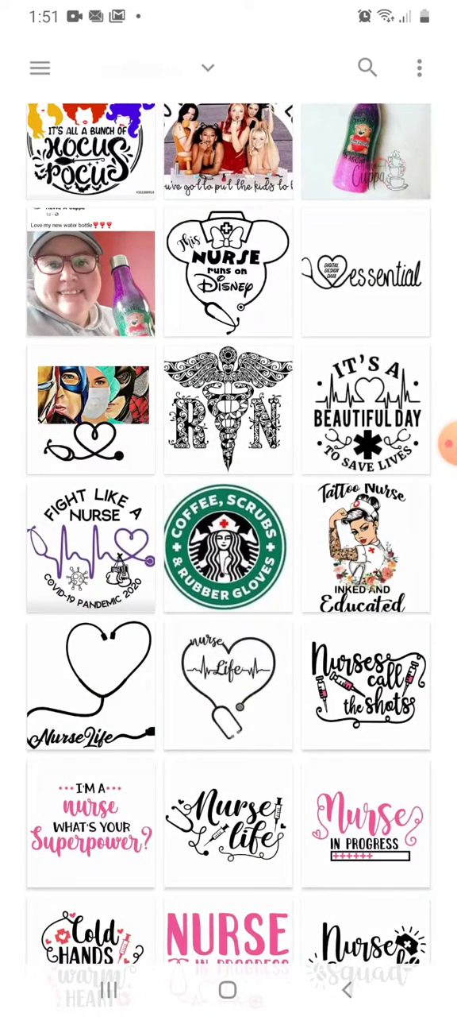
pyautogui.click(228, 547)
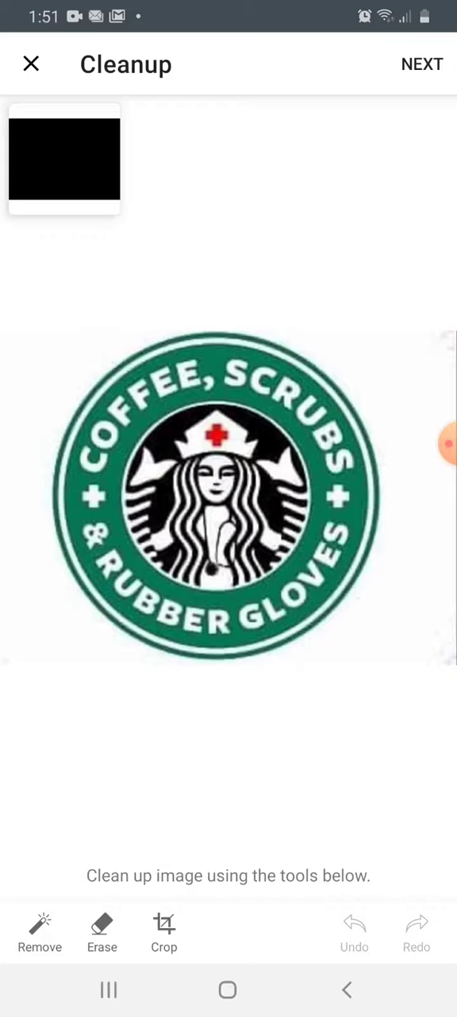
# Remove the logo's white background with Color tolerance at maximum.
pyautogui.click(40, 934)
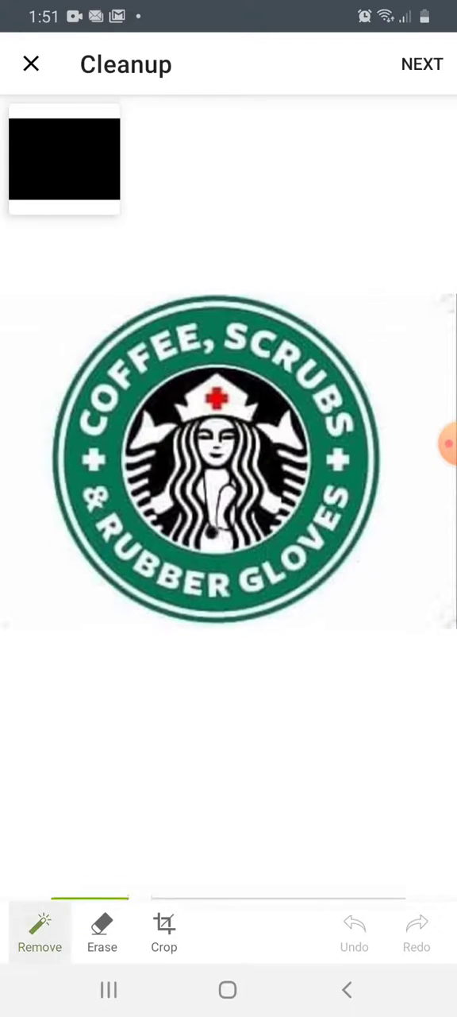
pyautogui.click(39, 933)
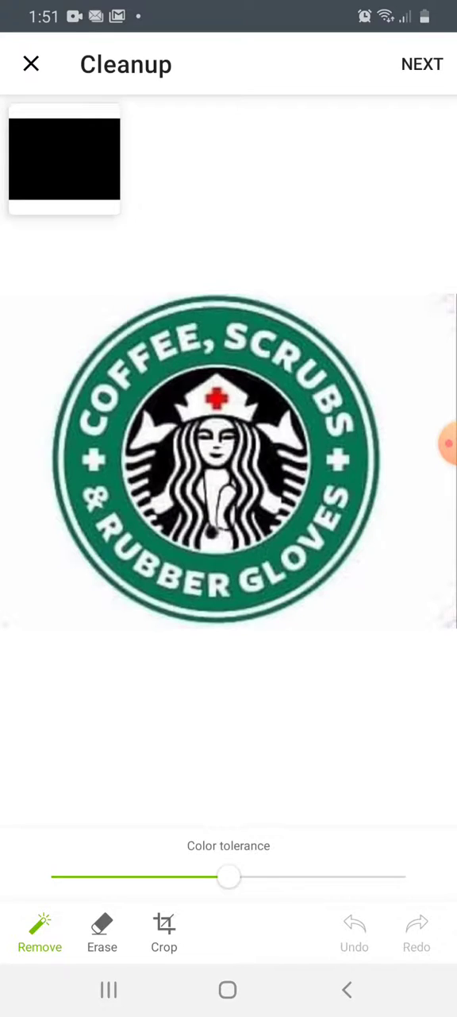
pyautogui.moveTo(229, 877); pyautogui.dragTo(406, 877)
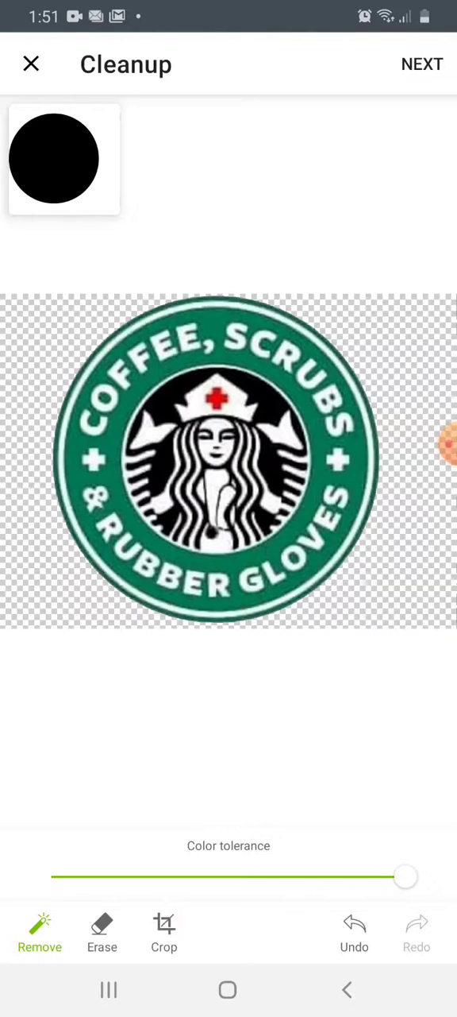
# Save the logo as a Print then Cut image named 'Starbucks' and upload it.
pyautogui.click(422, 64)
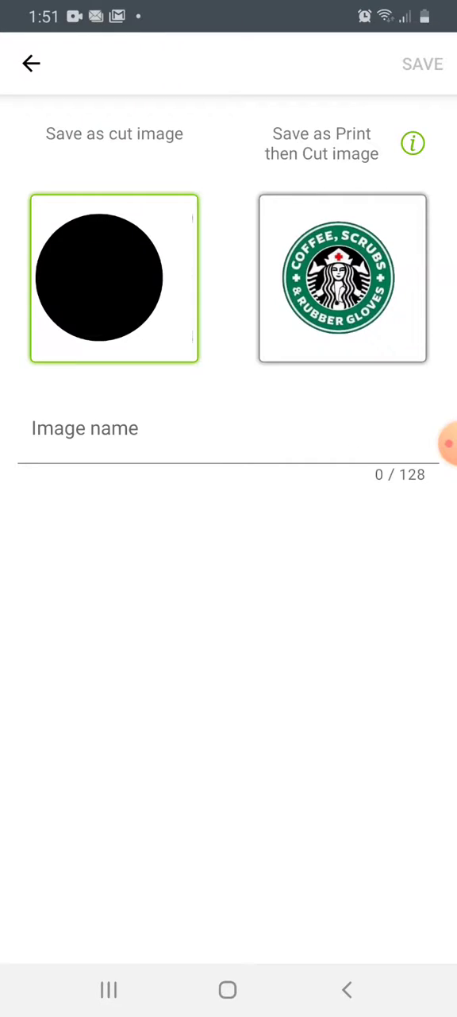
pyautogui.click(343, 278)
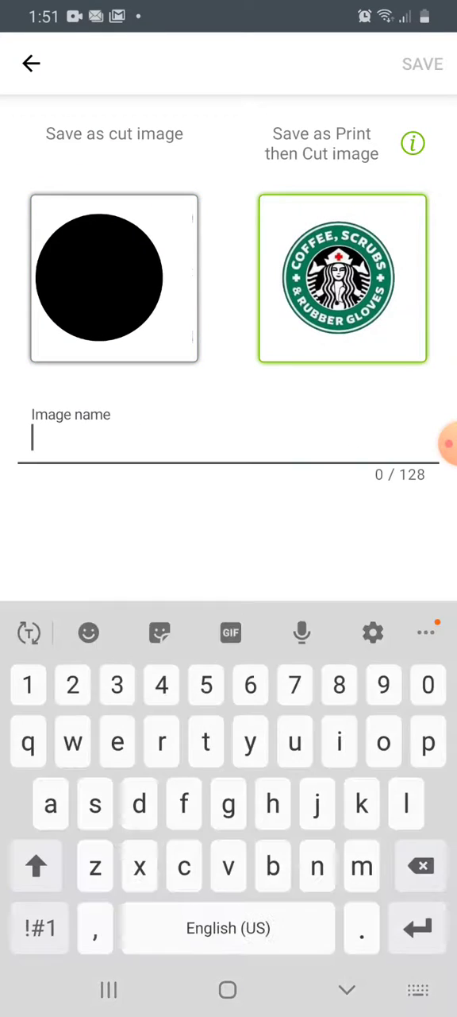
pyautogui.write('starbux')
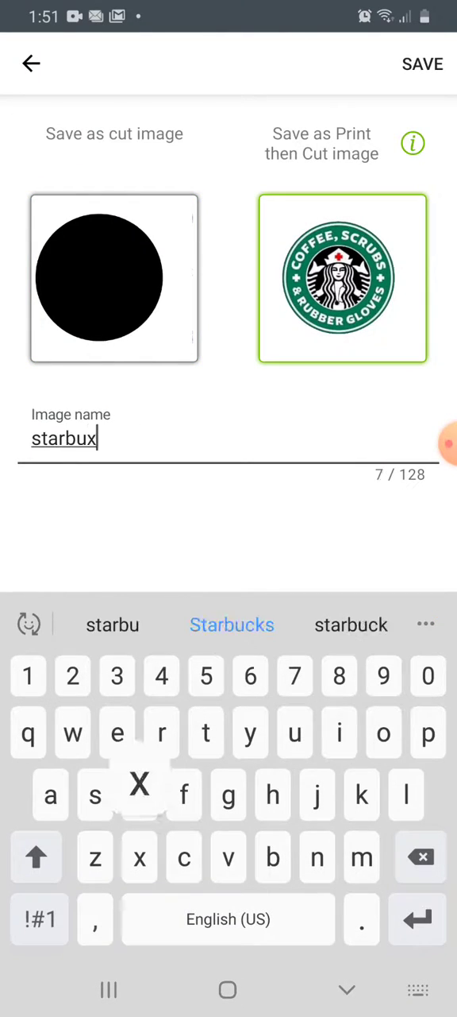
pyautogui.click(232, 625)
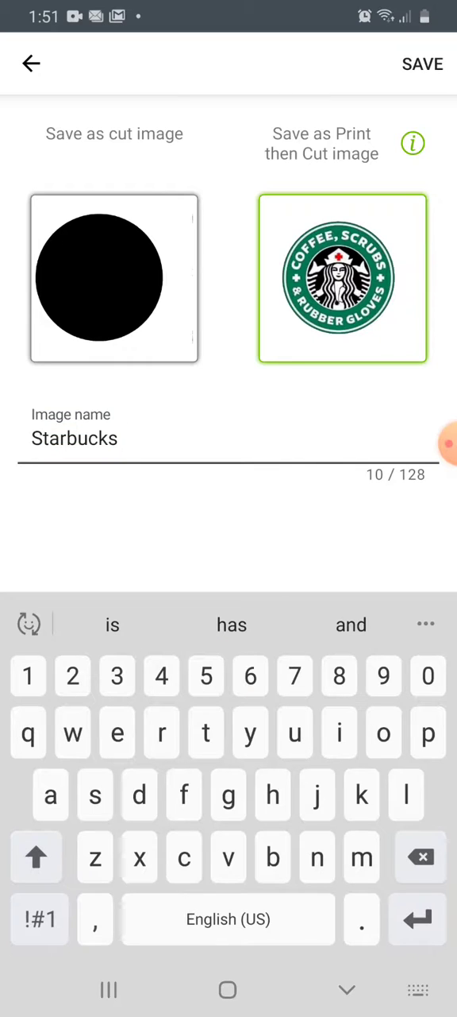
pyautogui.click(423, 63)
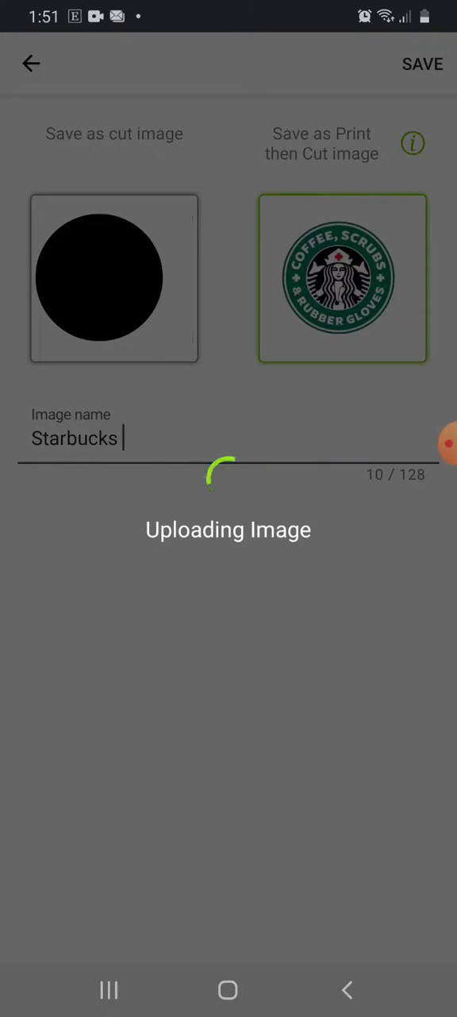
pyautogui.click(423, 64)
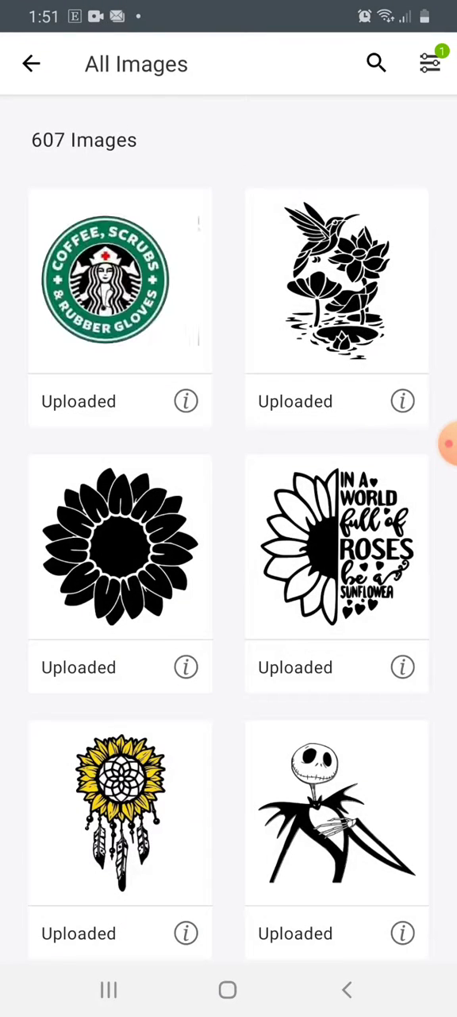
# Add the uploaded Starbucks logo image to the canvas.
pyautogui.click(120, 281)
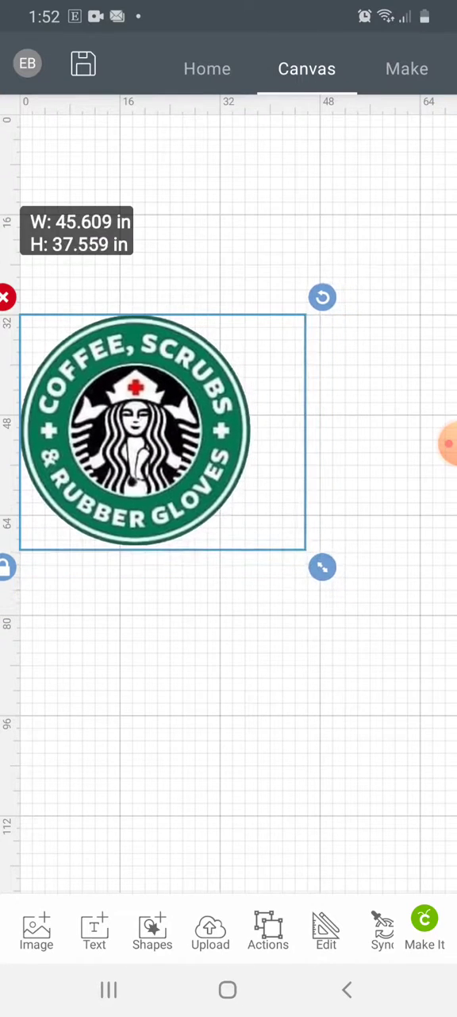
# Drag the logo toward the mat centre, ending around X 12.2, Y 38.4 inches.
pyautogui.moveTo(163, 431); pyautogui.dragTo(266, 486)
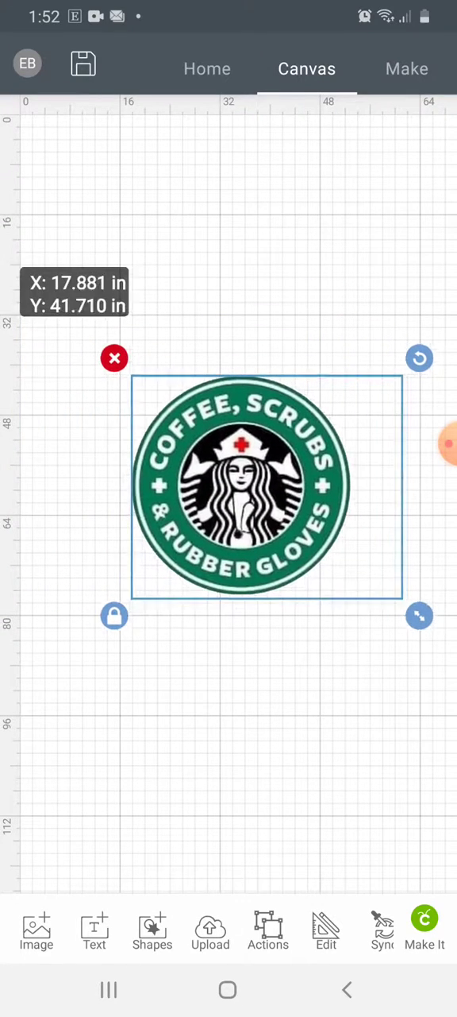
pyautogui.moveTo(266, 484); pyautogui.dragTo(258, 429)
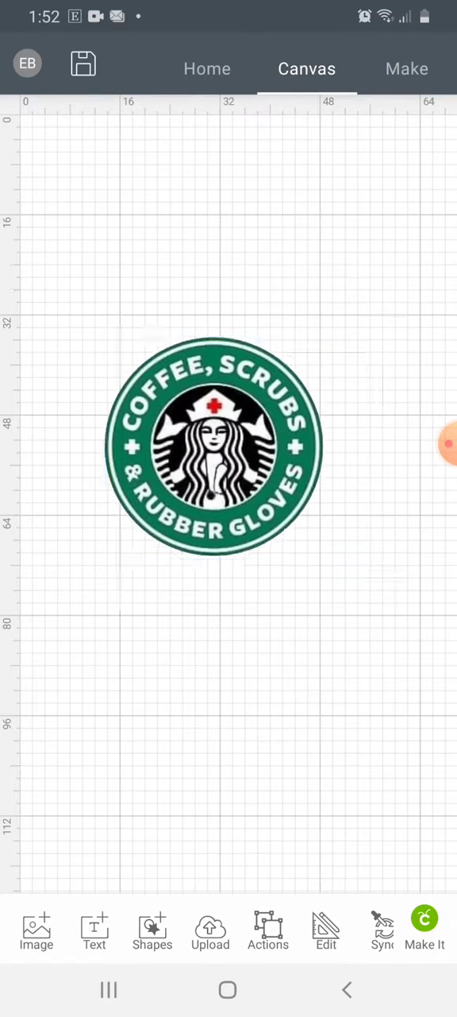
pyautogui.click(213, 448)
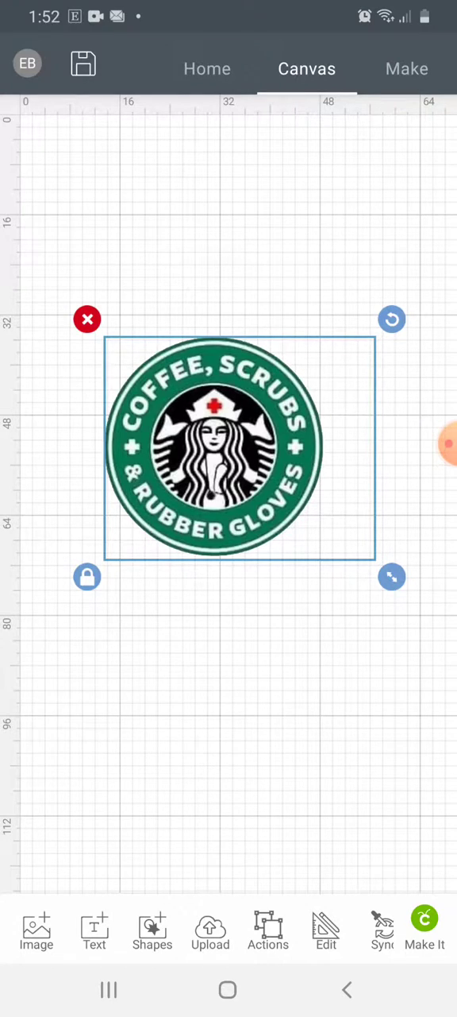
pyautogui.moveTo(239, 447); pyautogui.dragTo(231, 465)
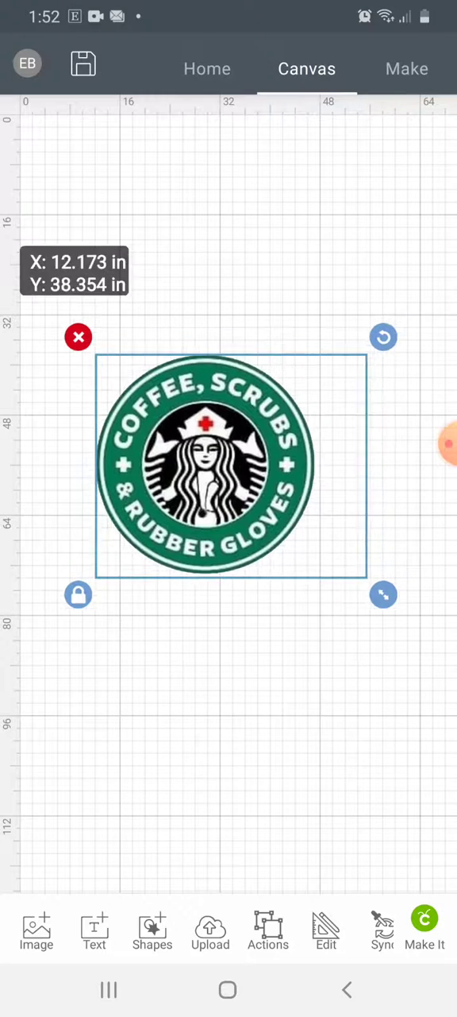